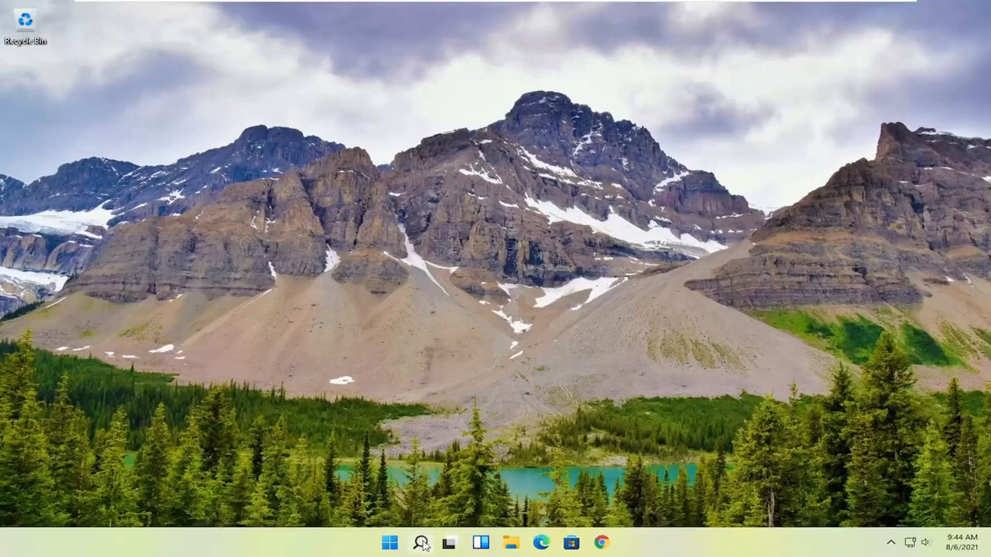
Launch Windows Fax and Scan from Start search 'wind' and start a New Scan
type("wind")
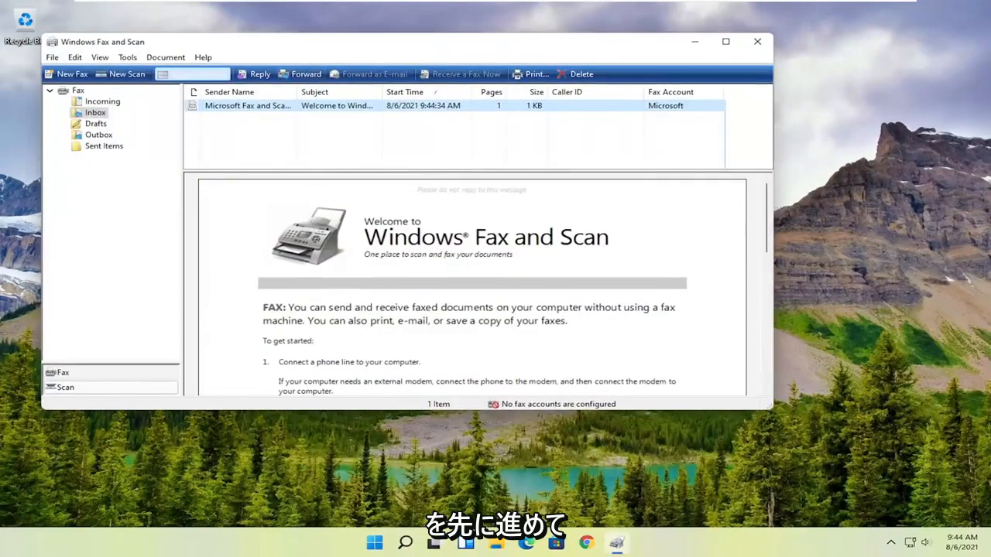
left_click(120, 75)
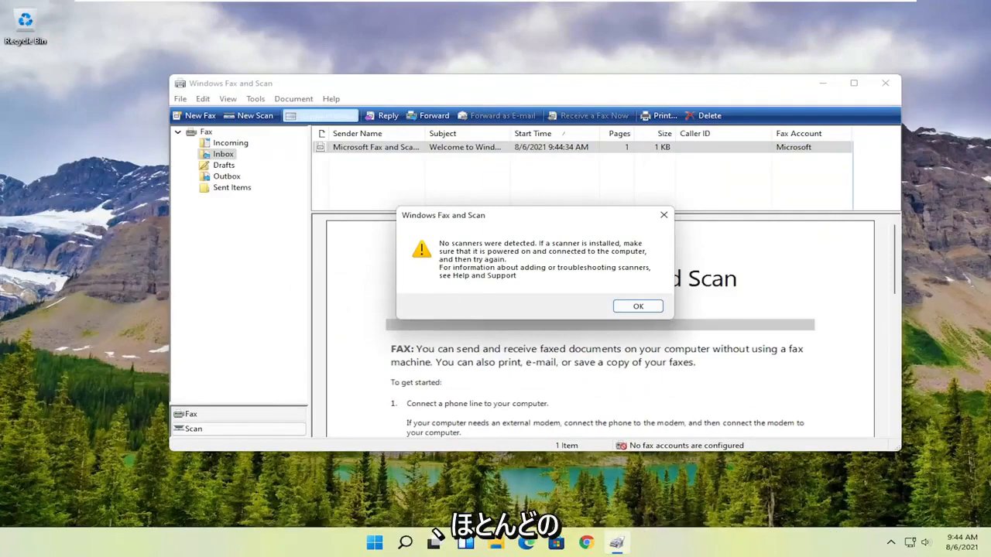
mouse_move(469, 302)
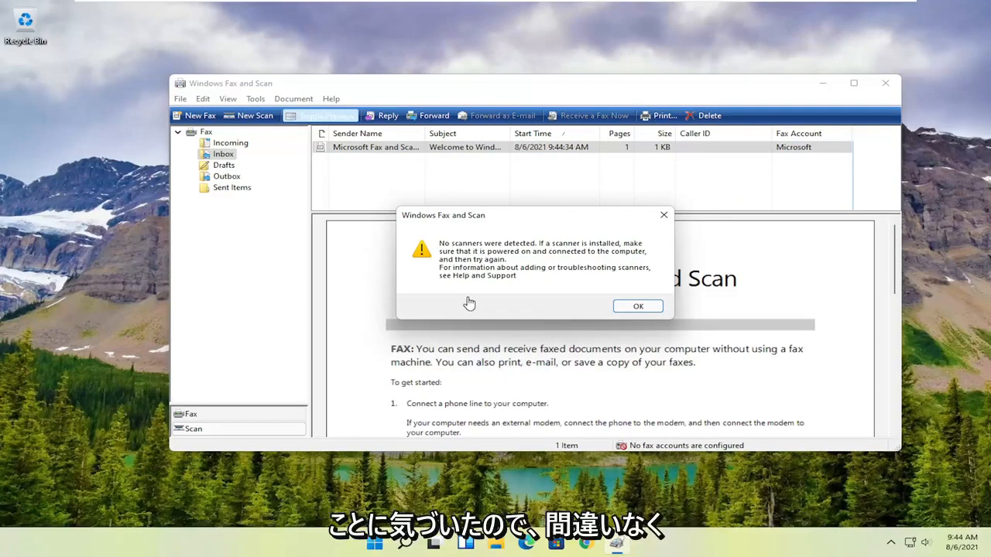
mouse_move(477, 259)
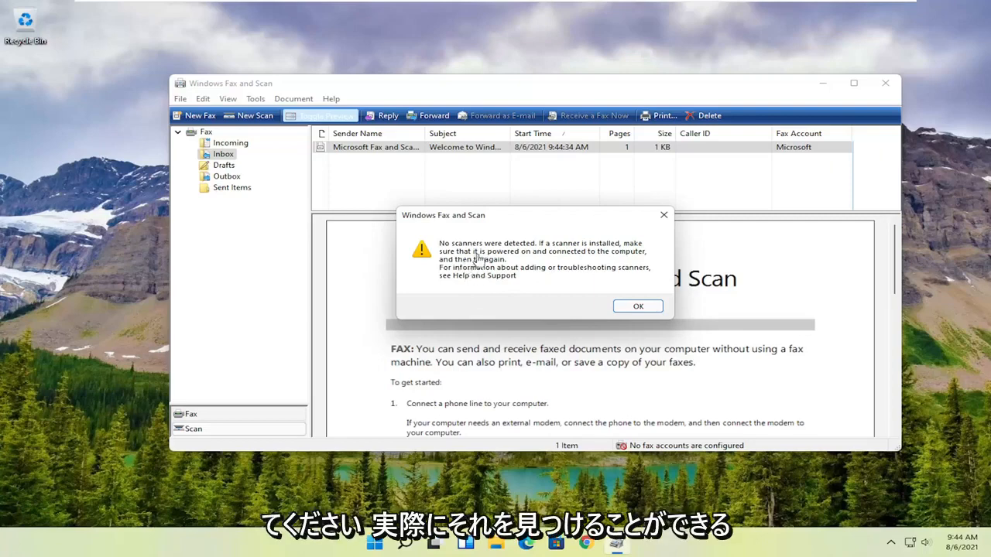
mouse_move(554, 226)
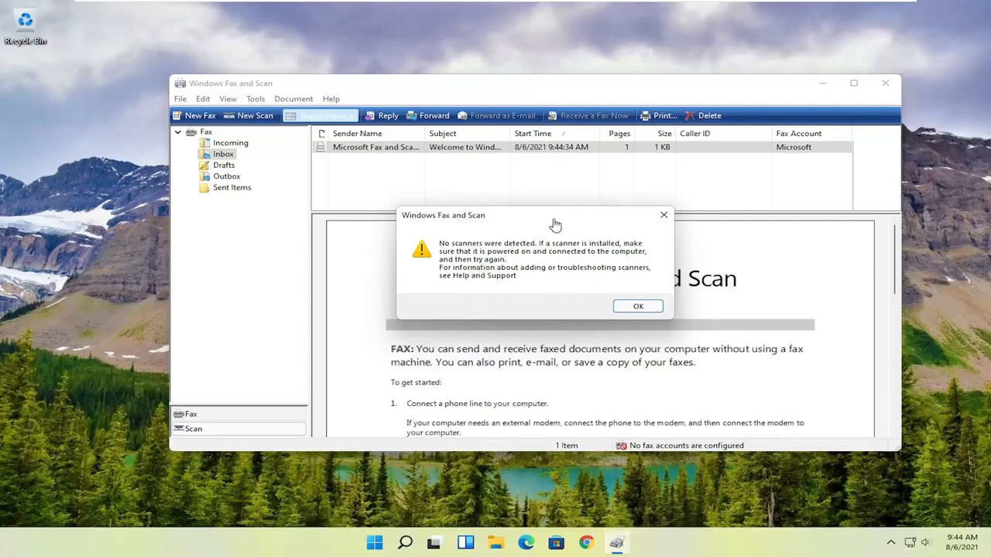
mouse_move(600, 208)
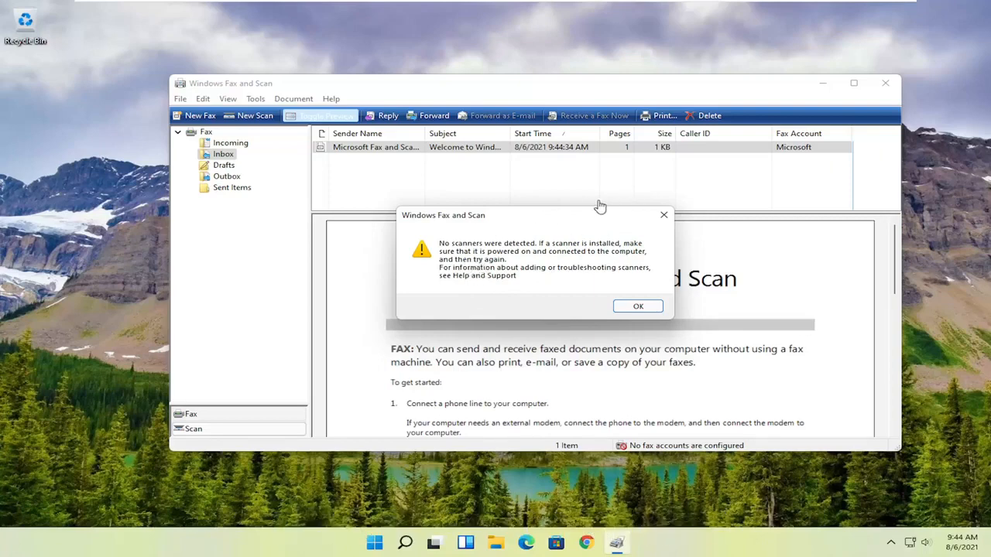
mouse_move(588, 210)
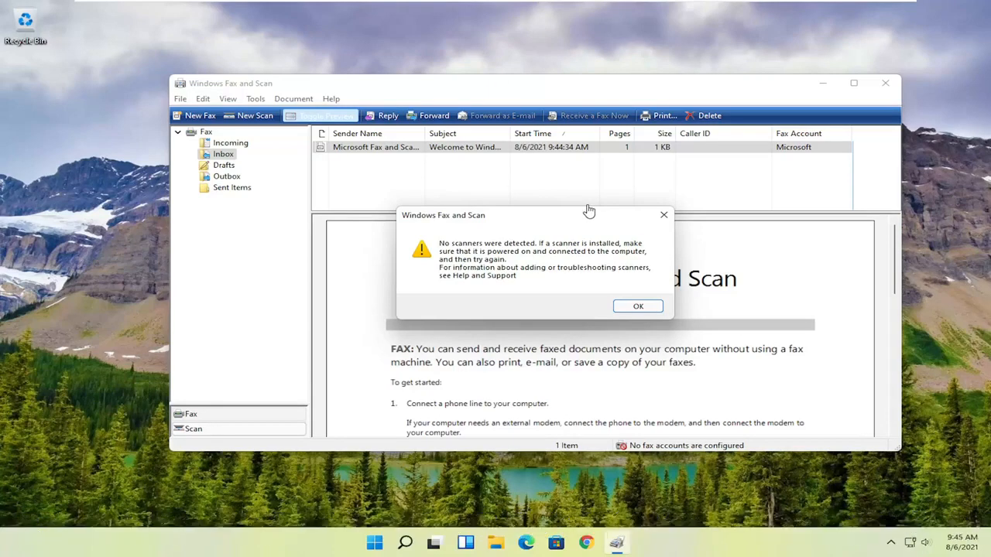
mouse_move(225, 76)
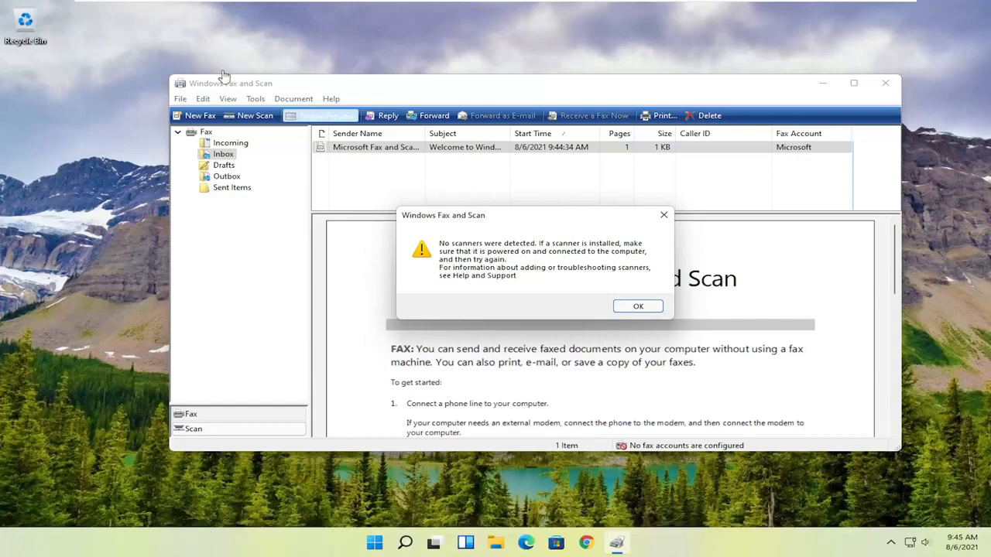
mouse_move(275, 174)
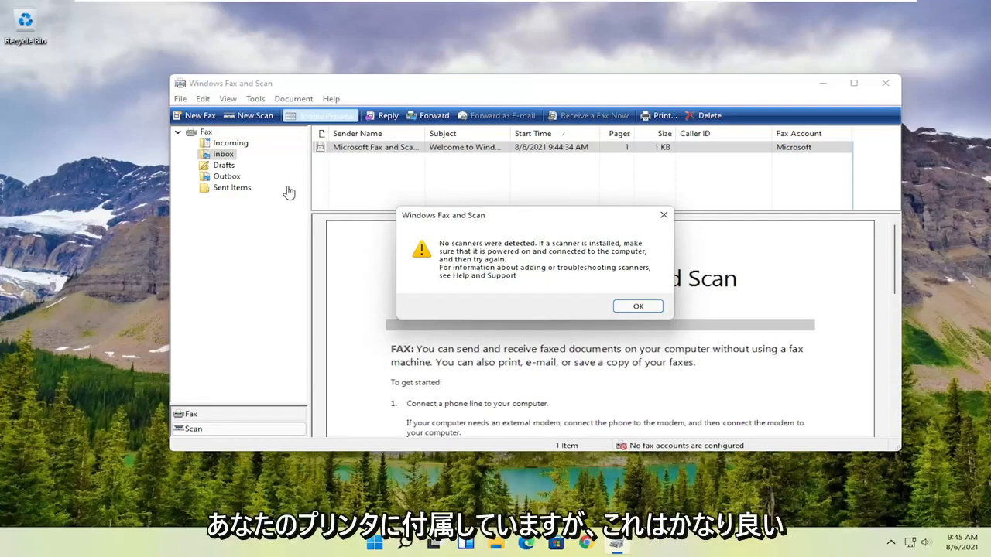
mouse_move(139, 86)
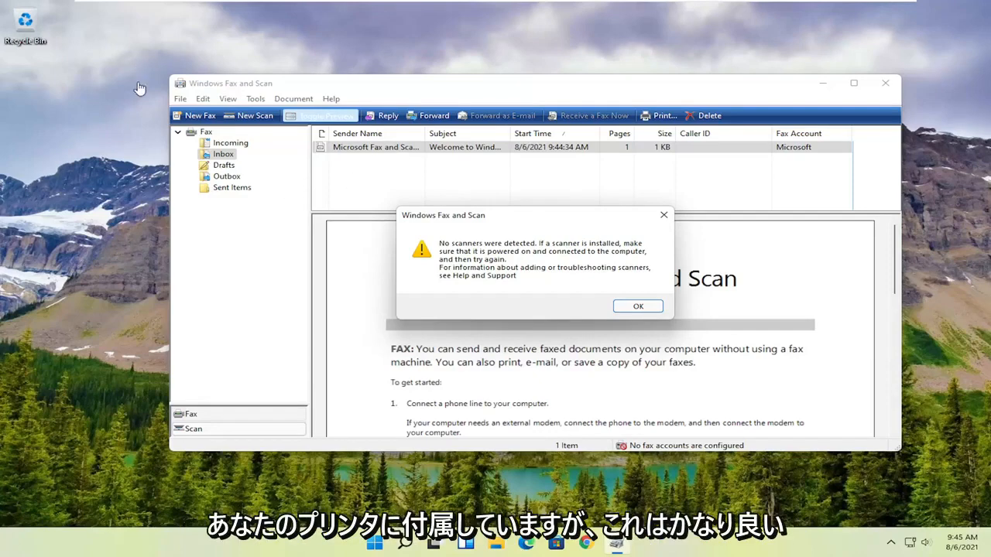
mouse_move(170, 233)
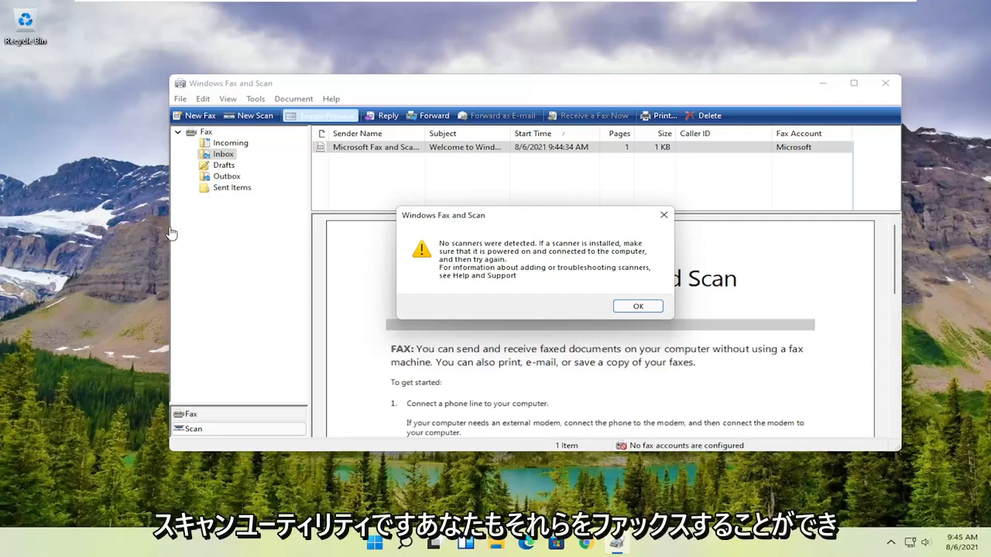
mouse_move(193, 123)
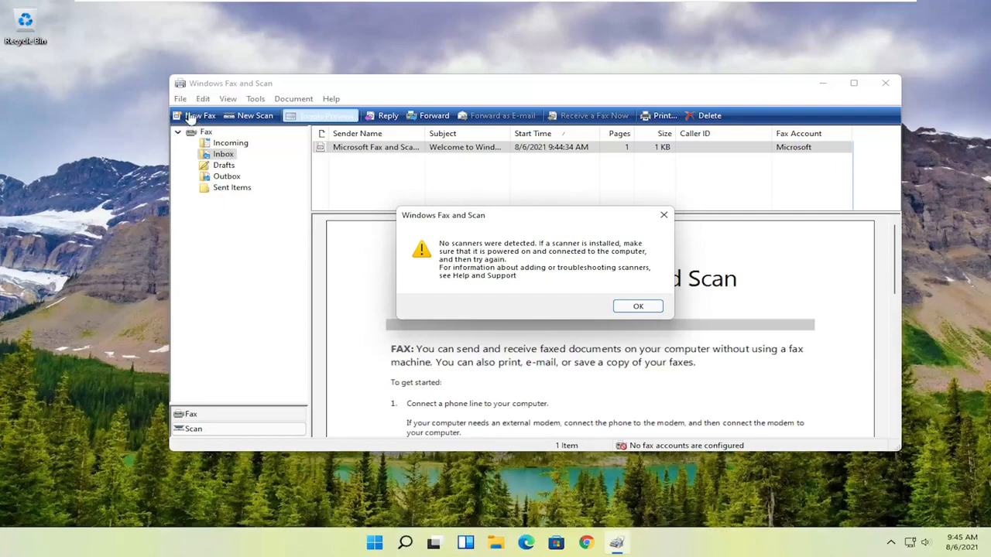
mouse_move(445, 206)
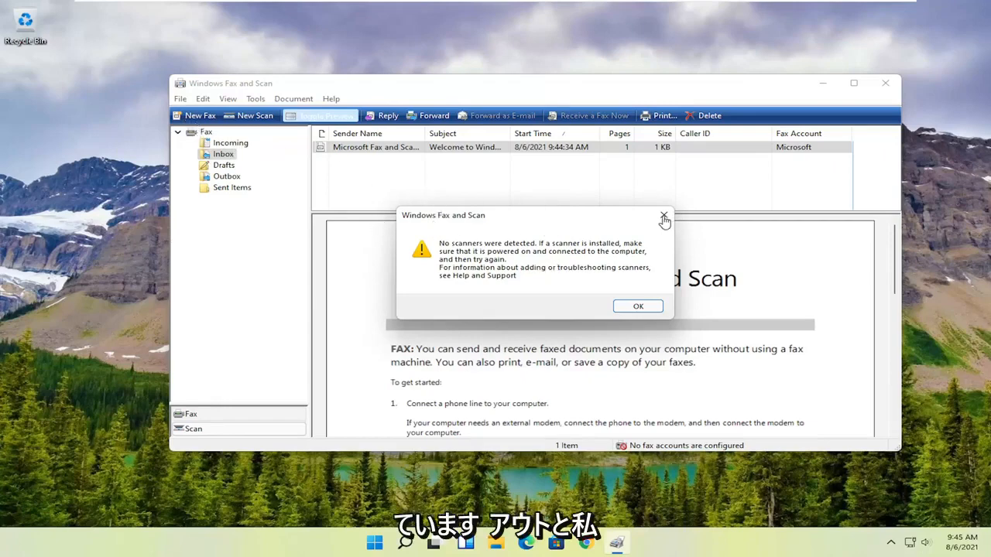
Dismiss the 'No scanners were detected' warning and close Windows Fax and Scan
left_click(662, 215)
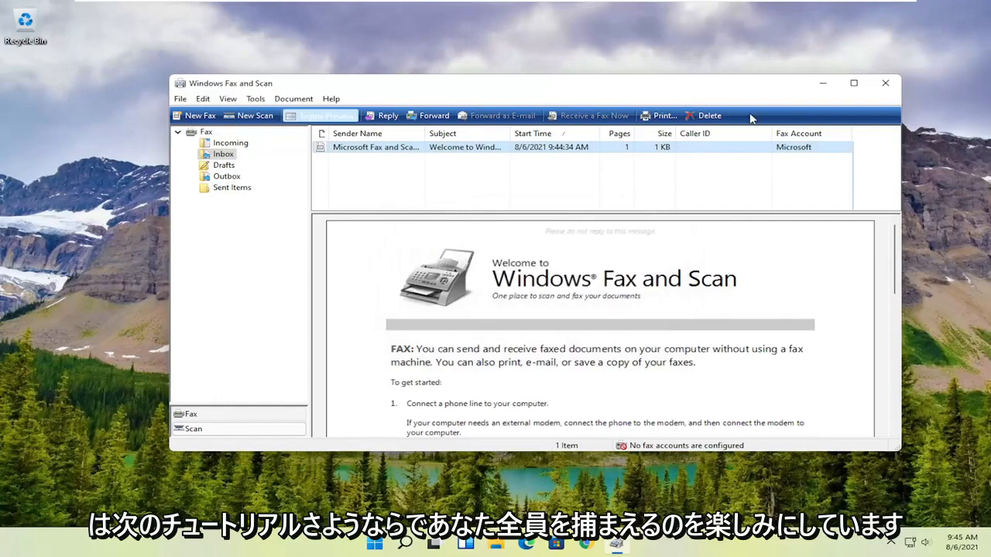
left_click(885, 83)
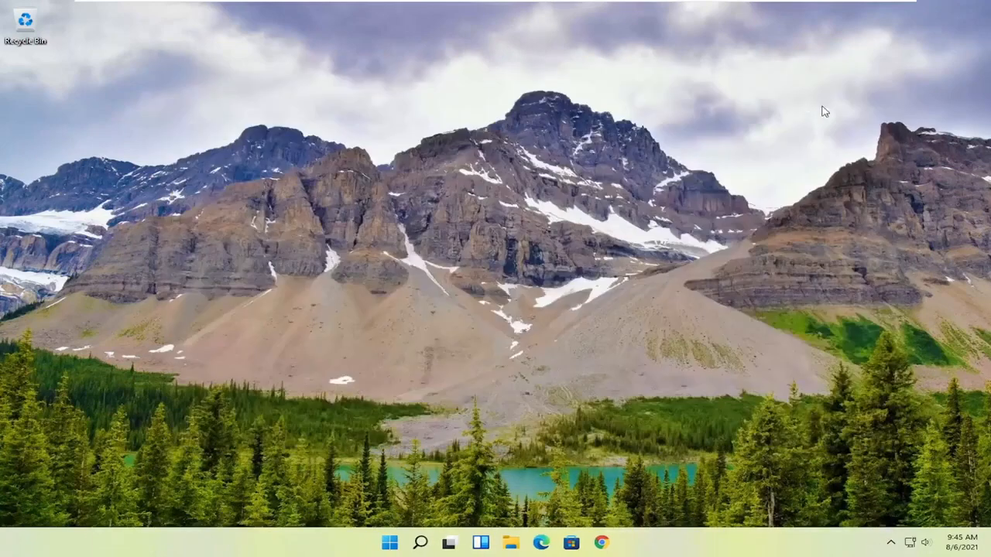